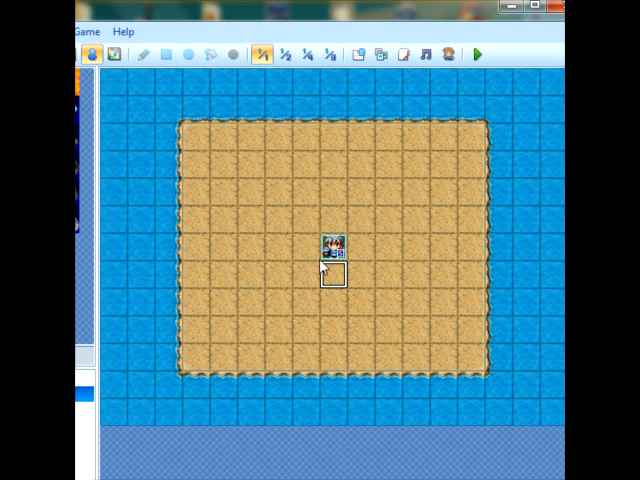
Step: Open the character event on the sand map for editing
{"action": "double_click", "coordinate": [332, 244]}
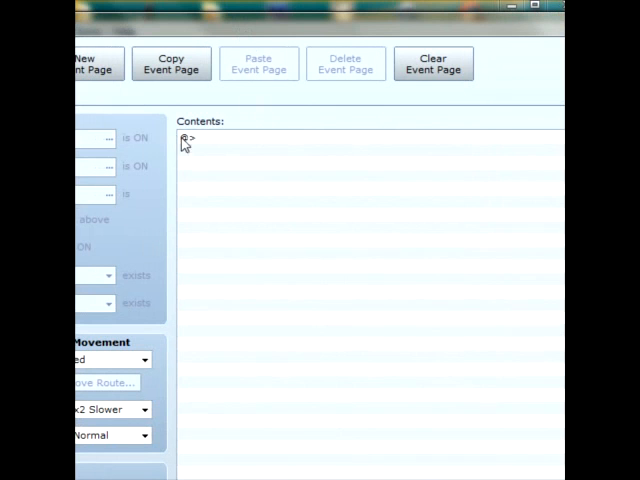
{"action": "mouse_move", "coordinate": [268, 144]}
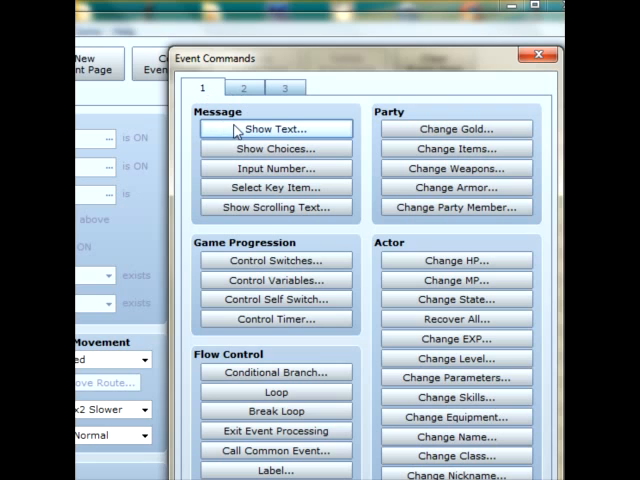
Step: Add a Show Text command using the blonde elf woman's face from Actor3
{"action": "left_click", "coordinate": [276, 128]}
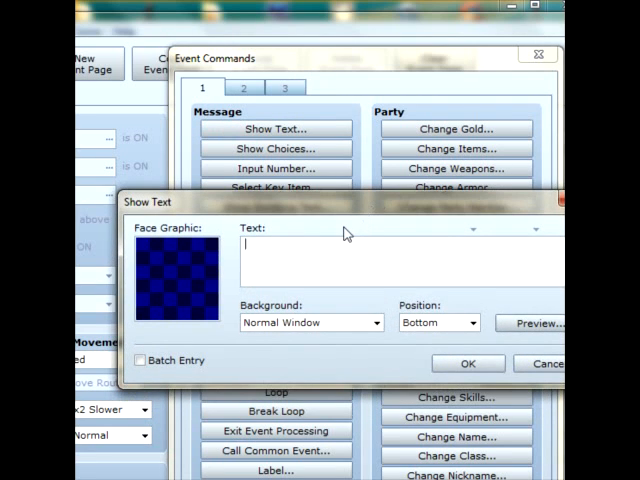
{"action": "mouse_move", "coordinate": [194, 264]}
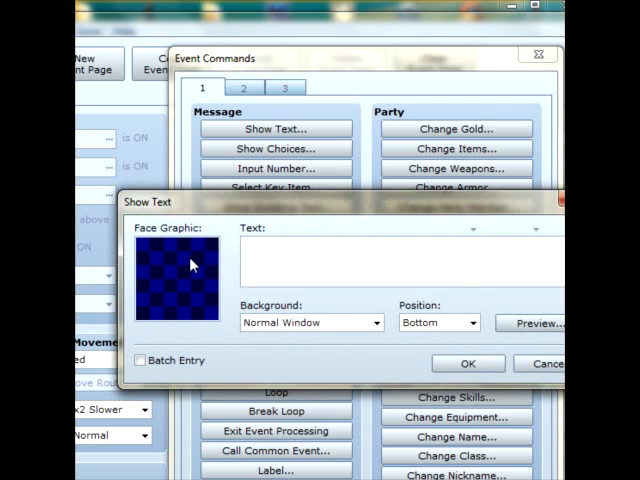
{"action": "mouse_move", "coordinate": [192, 268]}
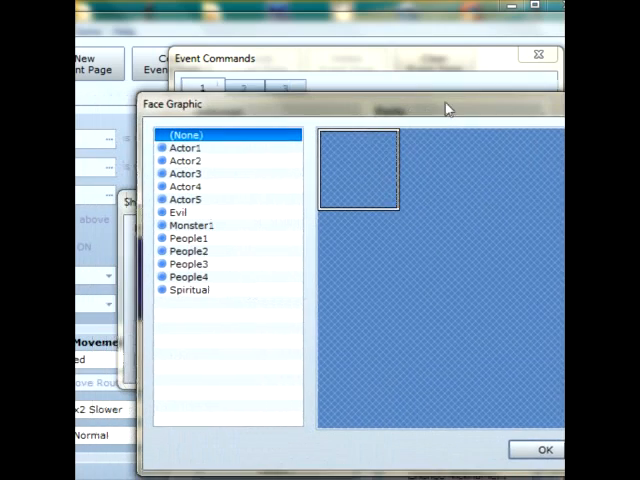
{"action": "left_click", "coordinate": [184, 172]}
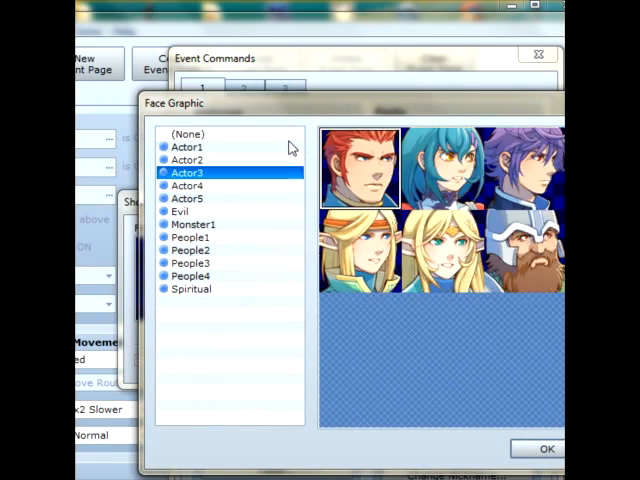
{"action": "left_click", "coordinate": [192, 276]}
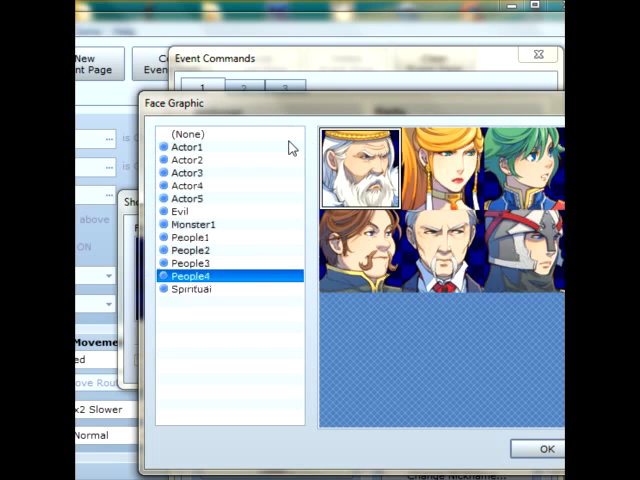
{"action": "left_click", "coordinate": [188, 172]}
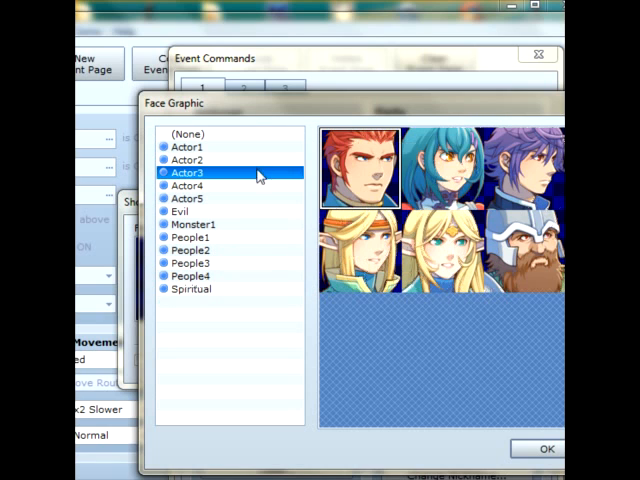
{"action": "left_click", "coordinate": [546, 448]}
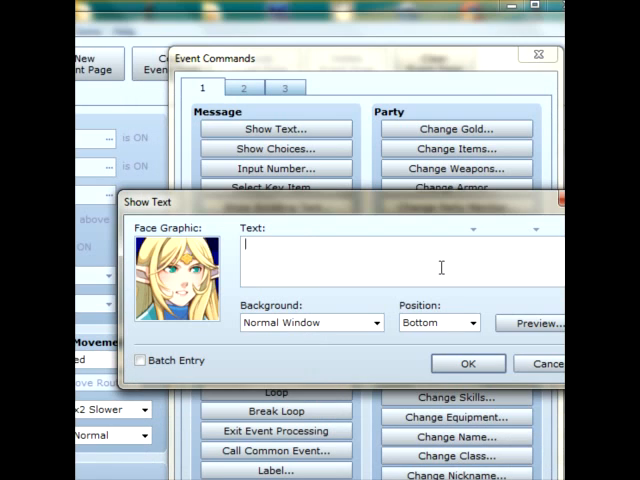
Step: Enter the greeting "Hi there! How are you doing?" and confirm it
{"action": "type", "text": "Hi there"}
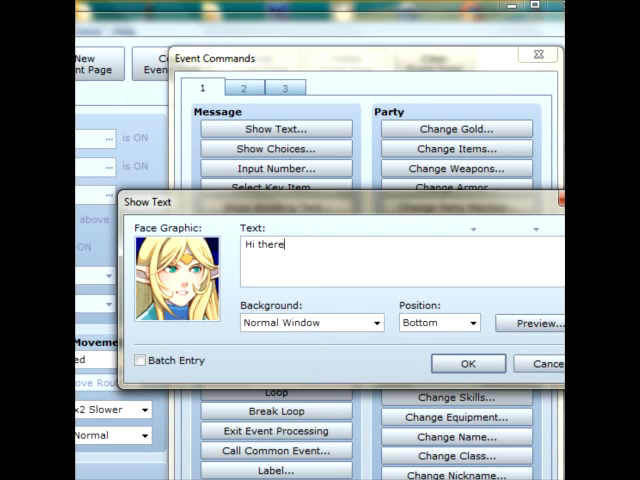
{"action": "type", "text": "! How are you doing?"}
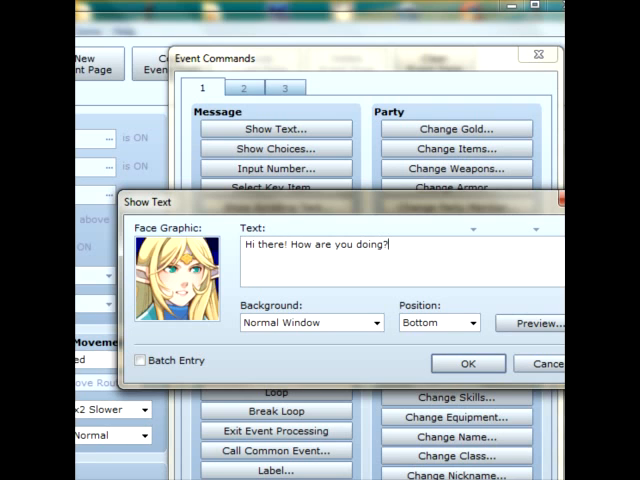
{"action": "left_click", "coordinate": [468, 364]}
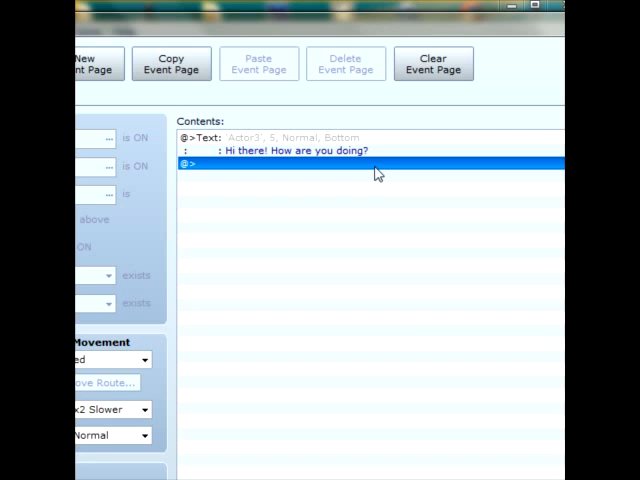
Step: Add a Show Choices command with first reply "Im feeling great thanks!"
{"action": "double_click", "coordinate": [280, 164]}
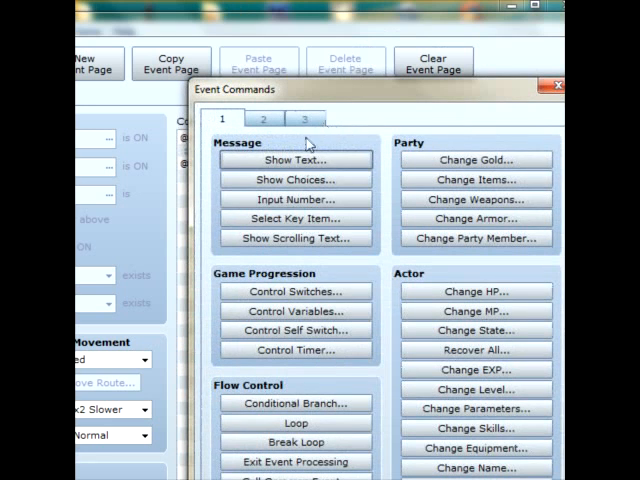
{"action": "mouse_move", "coordinate": [296, 160]}
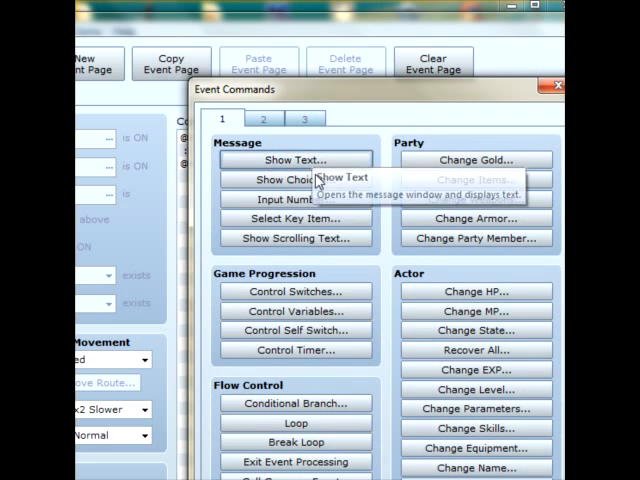
{"action": "left_click", "coordinate": [296, 180]}
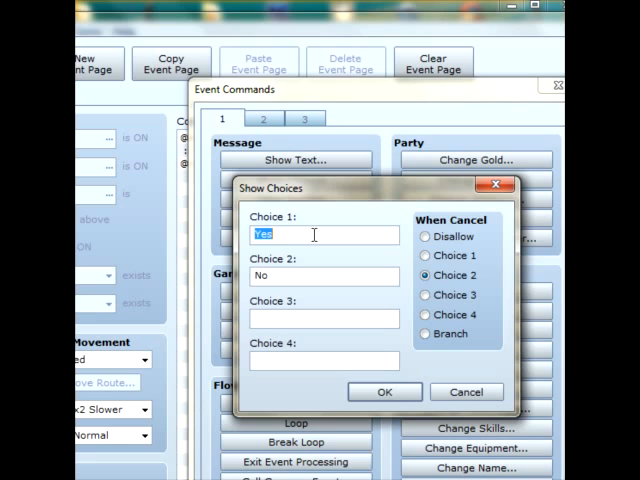
{"action": "mouse_move", "coordinate": [312, 236]}
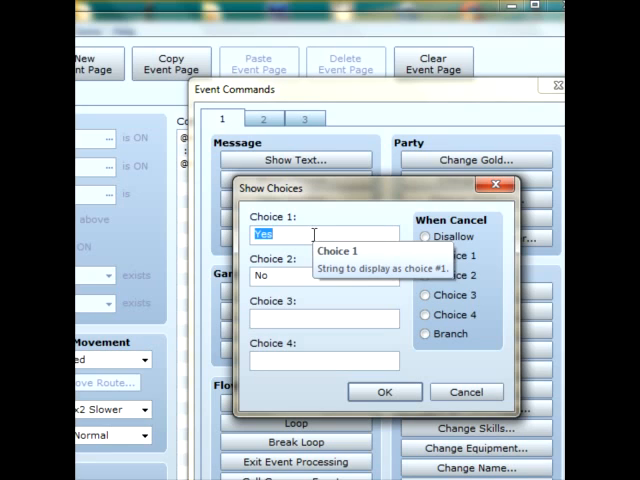
{"action": "type", "text": "t"}
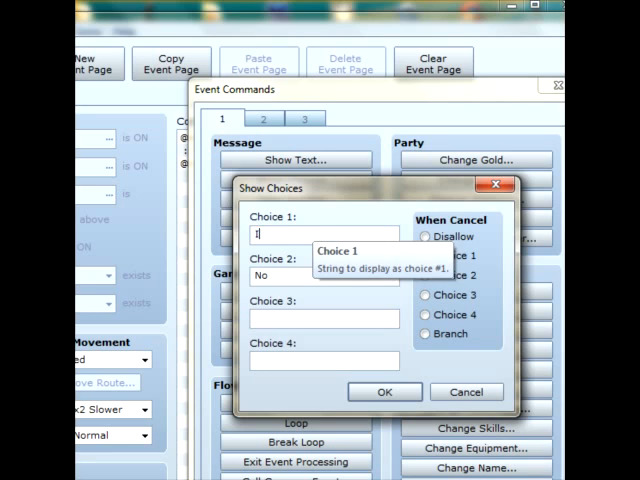
{"action": "type", "text": "Im feeling grea"}
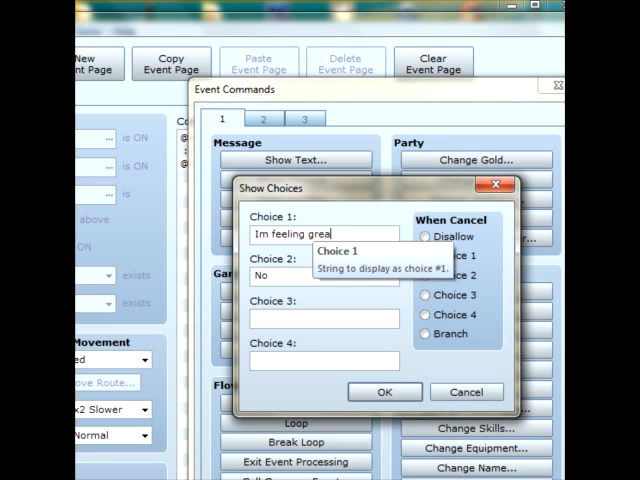
{"action": "type", "text": "t"}
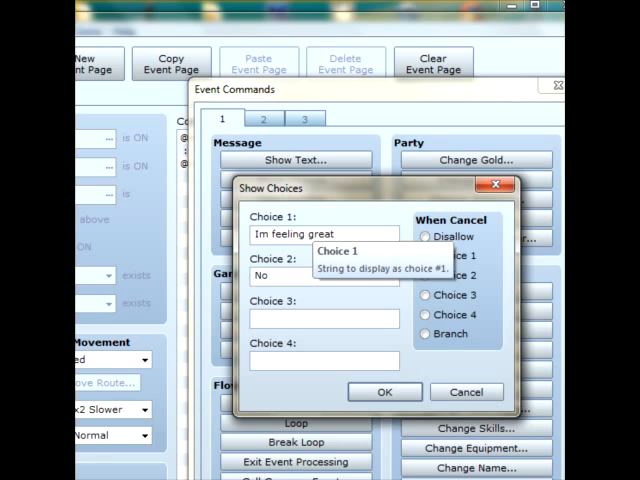
{"action": "type", "text": "thanks!"}
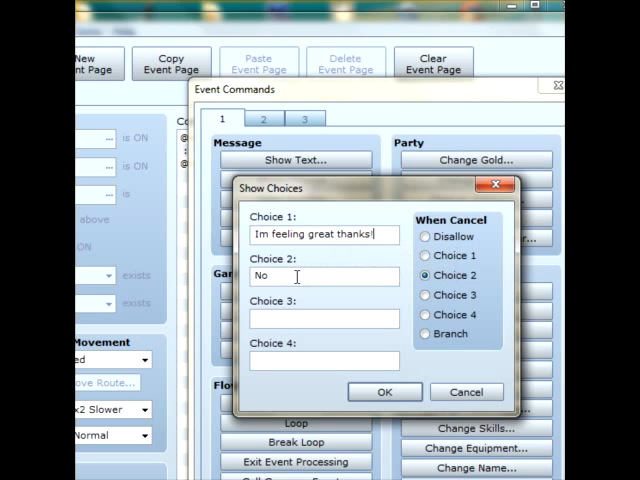
Step: Set choices 2 and 3 to "Im alright..." and "IM FEELING TERRIBLE!" and confirm
{"action": "double_click", "coordinate": [264, 276]}
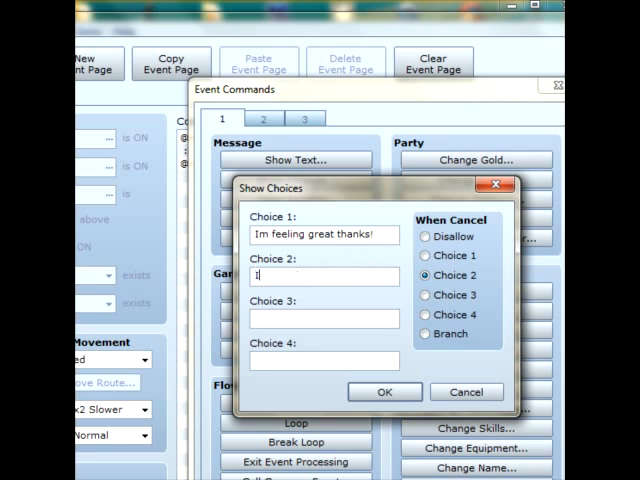
{"action": "type", "text": "Im alright..."}
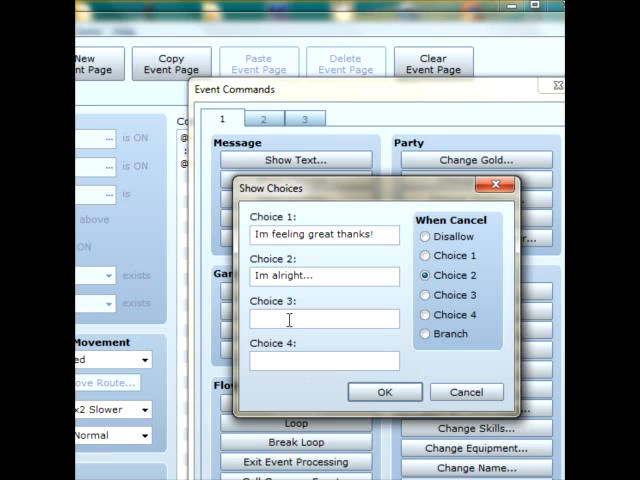
{"action": "type", "text": "IM TERRIBLE!"}
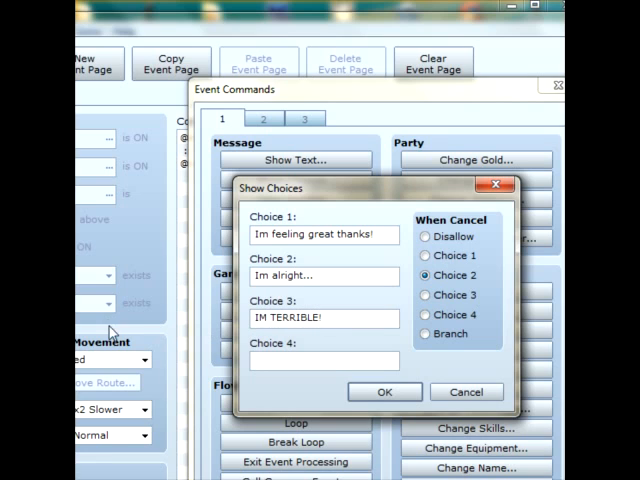
{"action": "type", "text": "FEELING"}
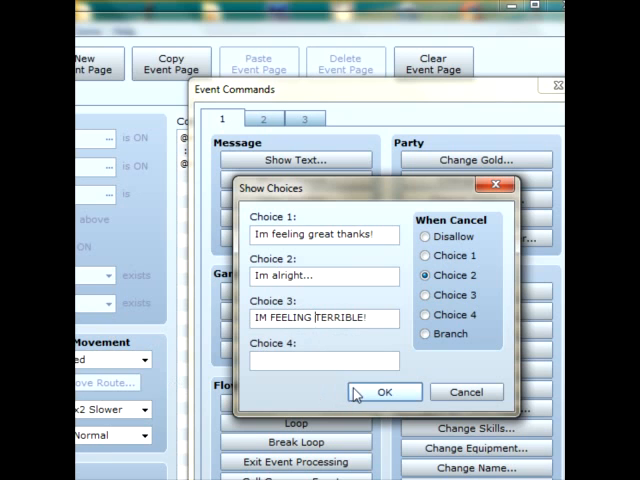
{"action": "left_click", "coordinate": [384, 392]}
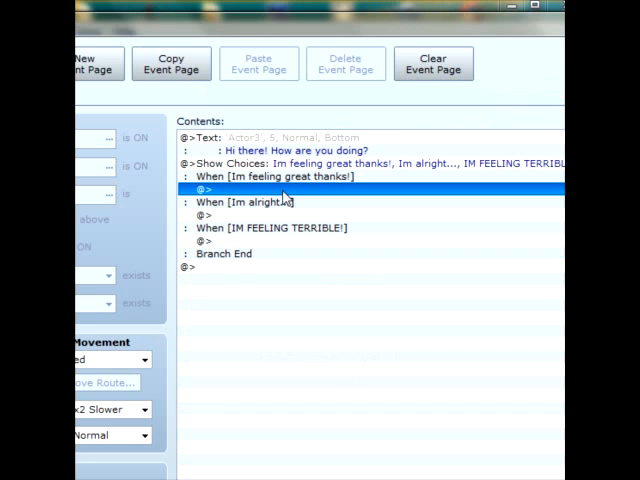
Step: Give the first choice branch the reply "Oh, well that's wonderful news!"
{"action": "left_click", "coordinate": [204, 240]}
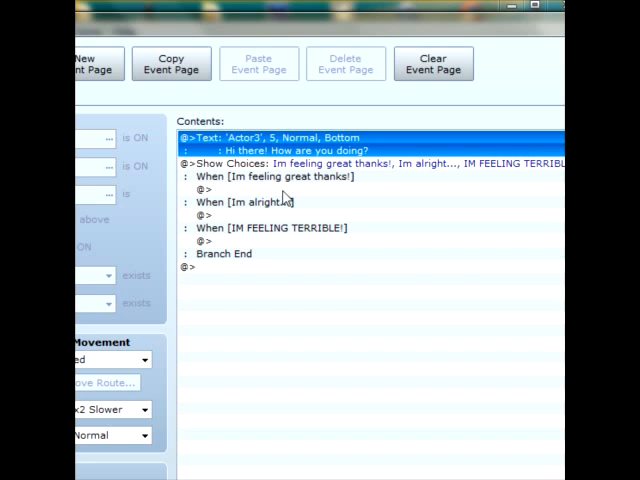
{"action": "left_click", "coordinate": [204, 188]}
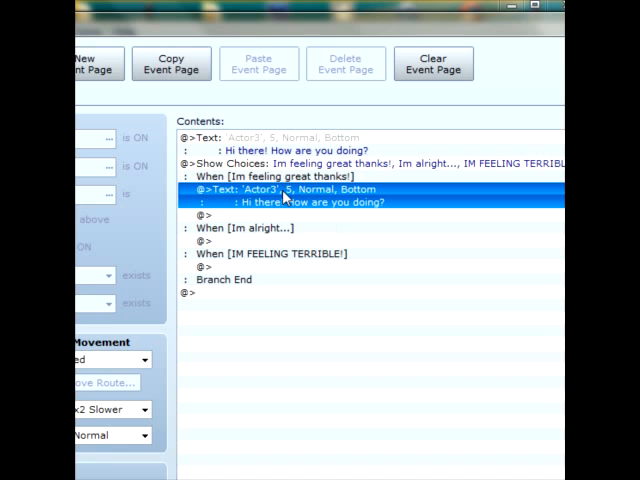
{"action": "double_click", "coordinate": [290, 196]}
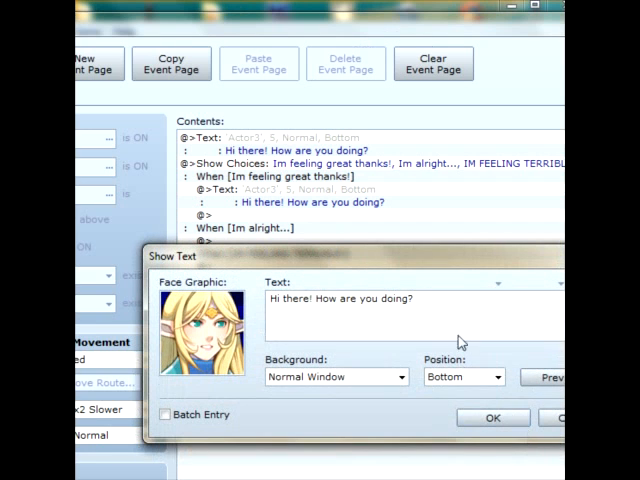
{"action": "type", "text": "Oh,"}
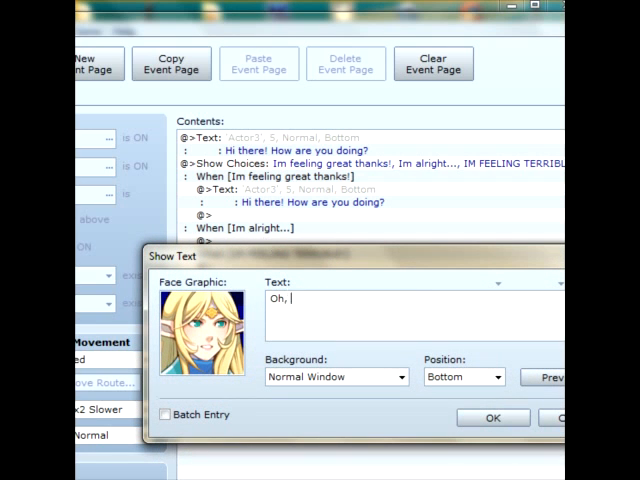
{"action": "type", "text": "well that"}
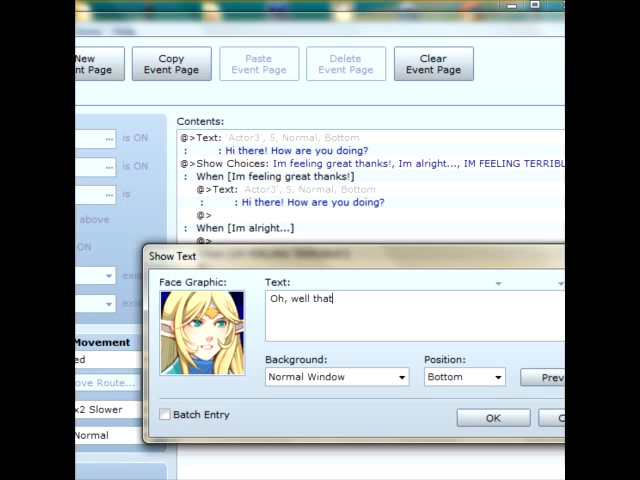
{"action": "type", "text": "'s wonderful"}
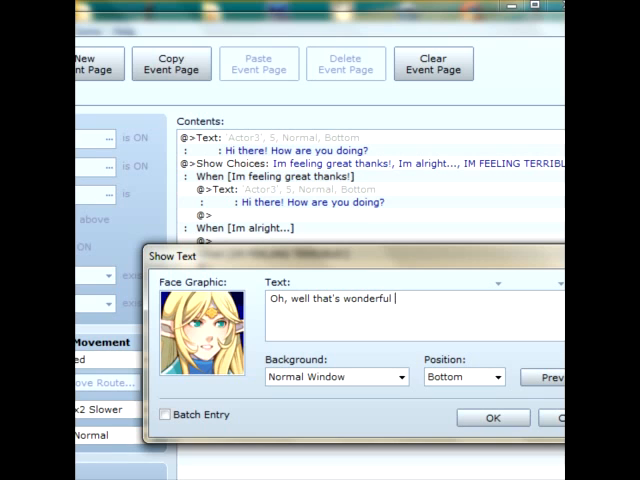
{"action": "type", "text": "news!"}
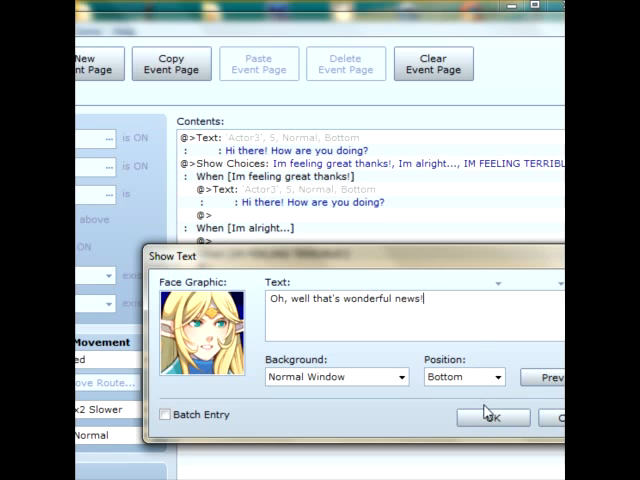
{"action": "left_click", "coordinate": [492, 416]}
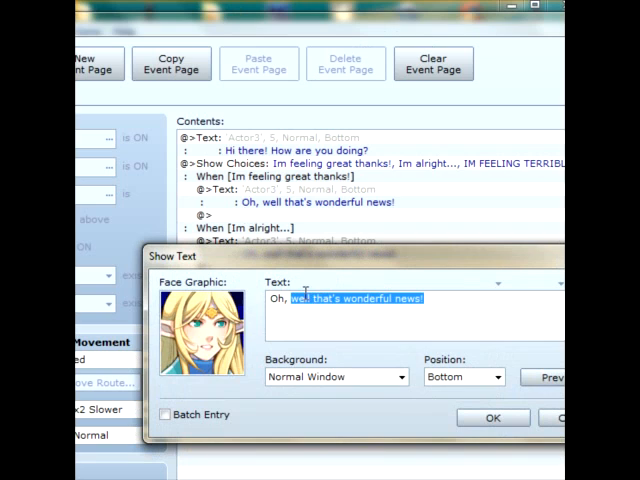
Step: Give the other branches "Oh, well do try to cheer up!" and "OH YOU POOR SOUL!"
{"action": "key", "text": "Delete"}
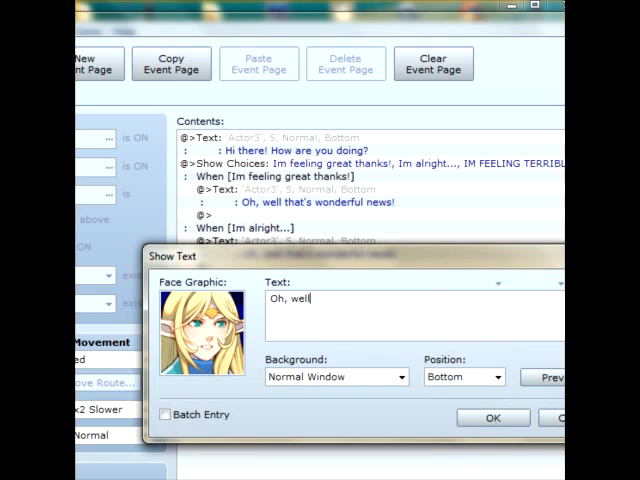
{"action": "type", "text": "do try to cheer up!"}
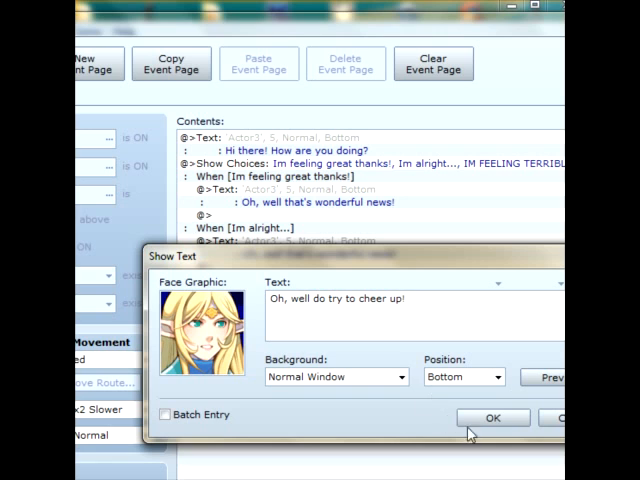
{"action": "left_click", "coordinate": [492, 416]}
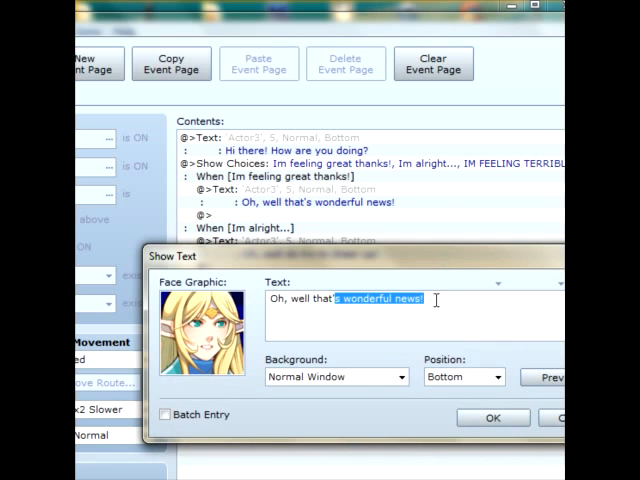
{"action": "type", "text": "OH YOU"}
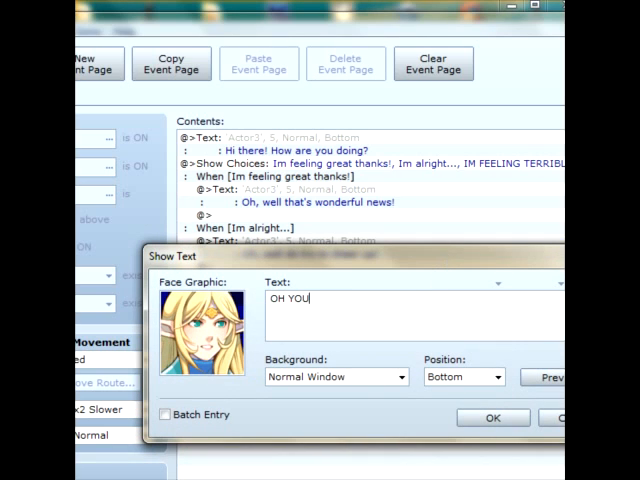
{"action": "type", "text": "POOR SOUL!"}
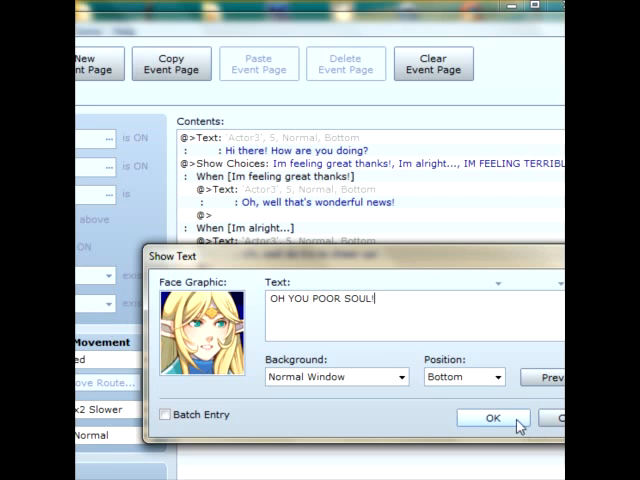
{"action": "left_click", "coordinate": [492, 418]}
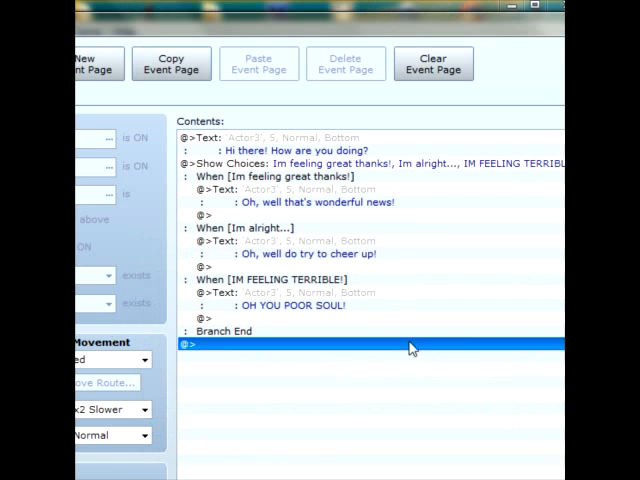
{"action": "mouse_move", "coordinate": [276, 186]}
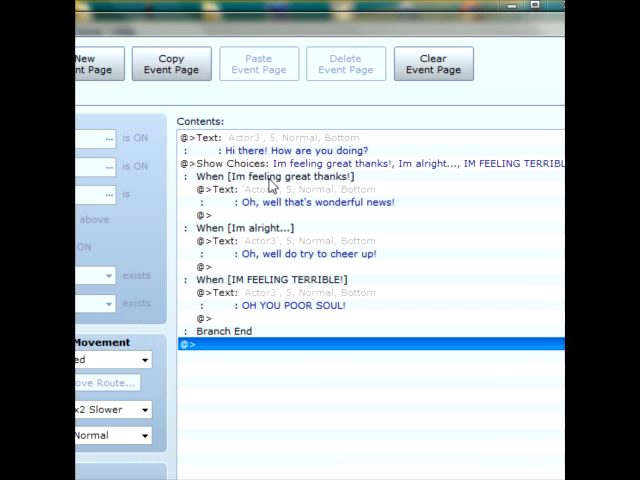
{"action": "mouse_move", "coordinate": [312, 356]}
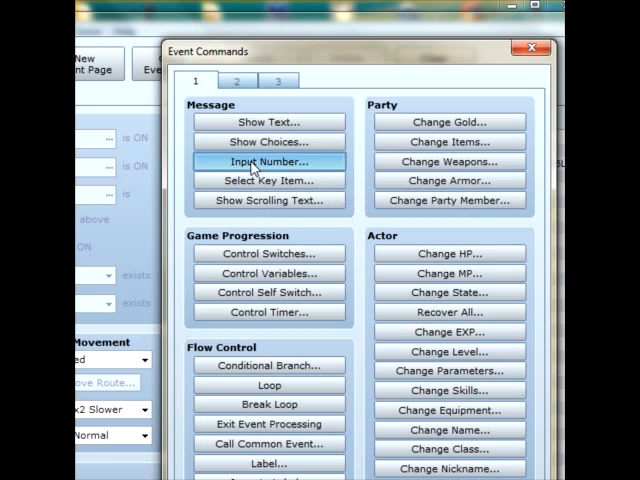
Step: Inspect the Input Number command's settings without adding it
{"action": "left_click", "coordinate": [268, 160]}
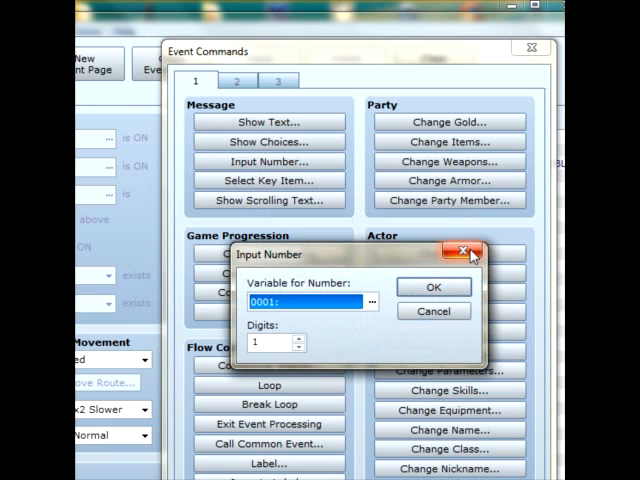
{"action": "mouse_move", "coordinate": [468, 256]}
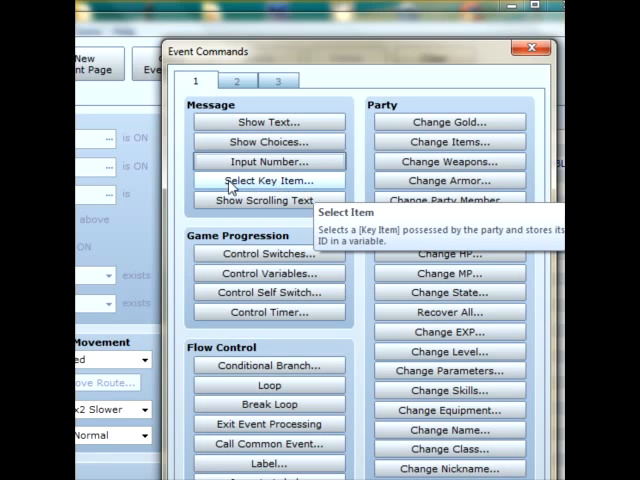
{"action": "mouse_move", "coordinate": [290, 200]}
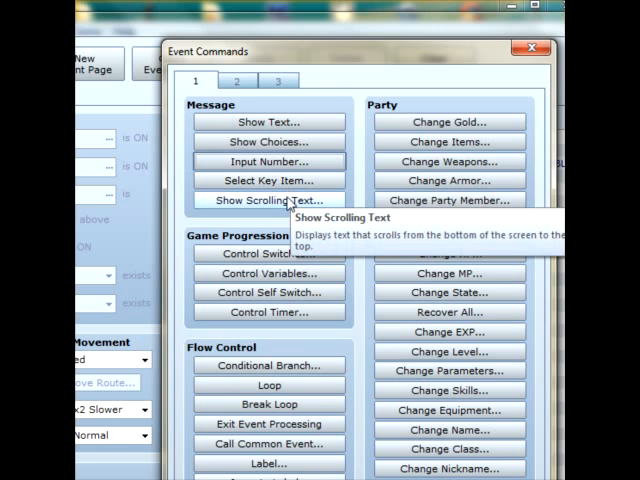
Step: Look at the Show Scrolling Text command and abandon it
{"action": "left_click", "coordinate": [268, 200]}
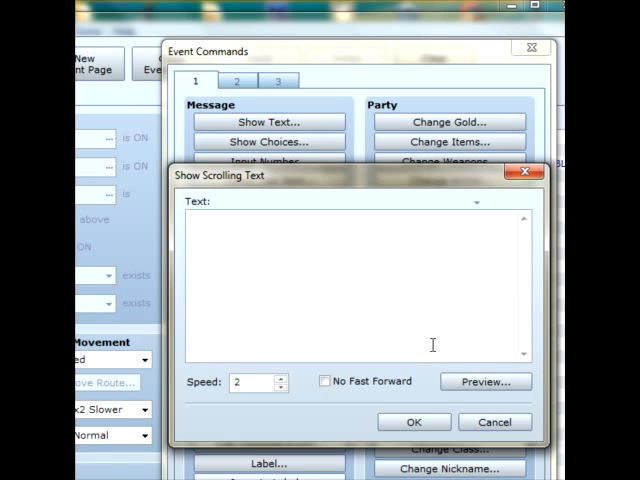
{"action": "left_click", "coordinate": [190, 220]}
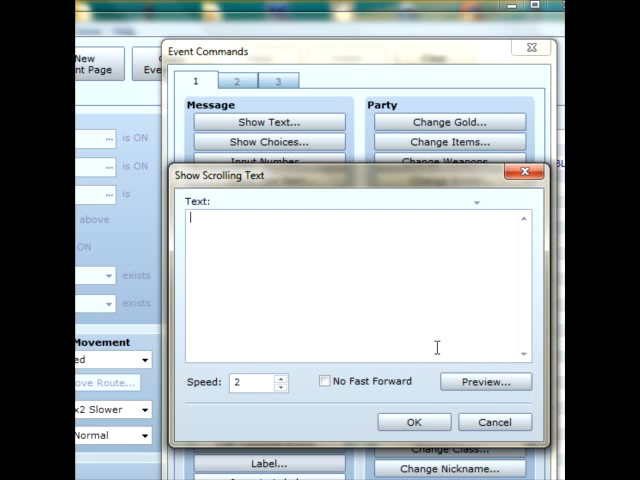
{"action": "mouse_move", "coordinate": [504, 464]}
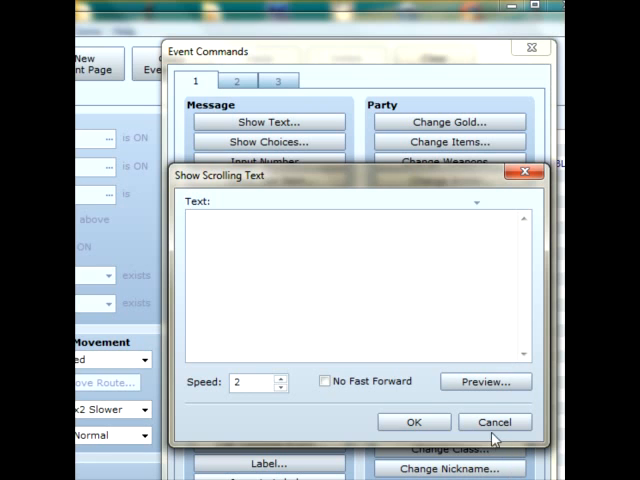
{"action": "left_click", "coordinate": [496, 420]}
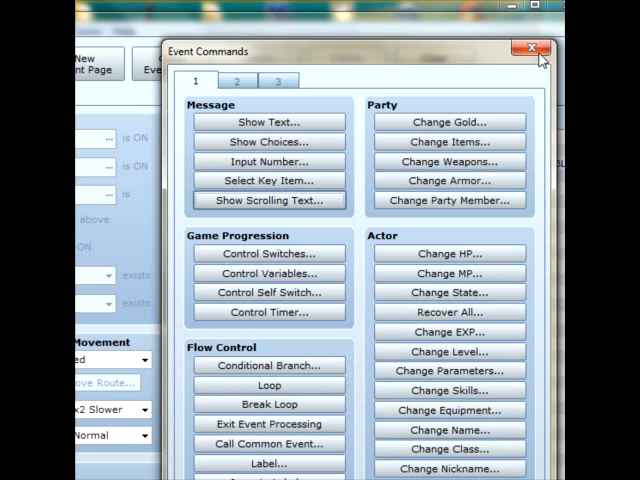
{"action": "left_click", "coordinate": [530, 48]}
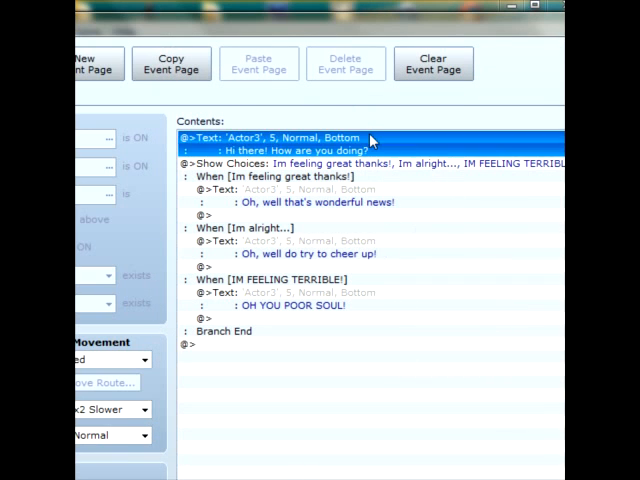
Step: Add a pause code after "Hi there!" in the greeting and preview it
{"action": "double_click", "coordinate": [270, 144]}
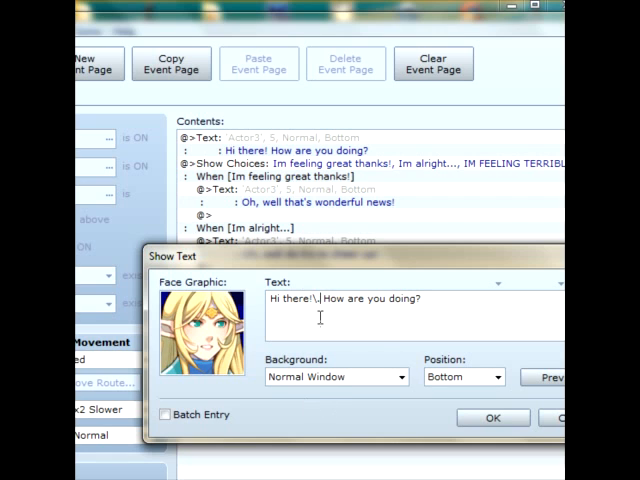
{"action": "left_click", "coordinate": [548, 376]}
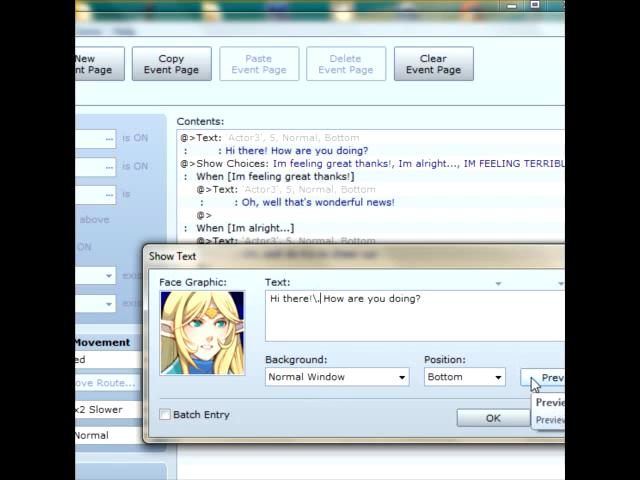
{"action": "left_click", "coordinate": [550, 376]}
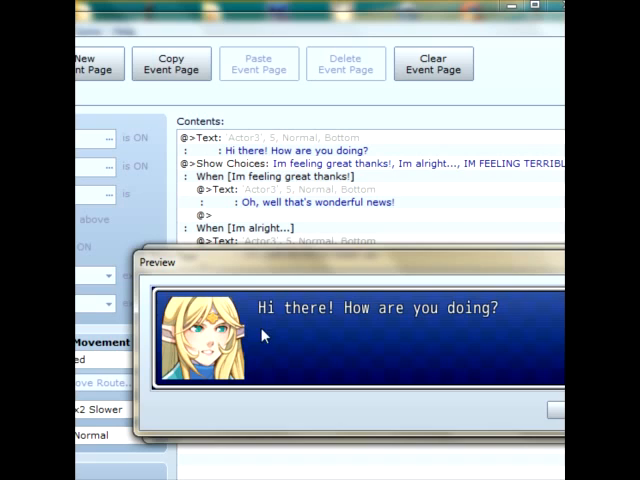
{"action": "mouse_move", "coordinate": [256, 326]}
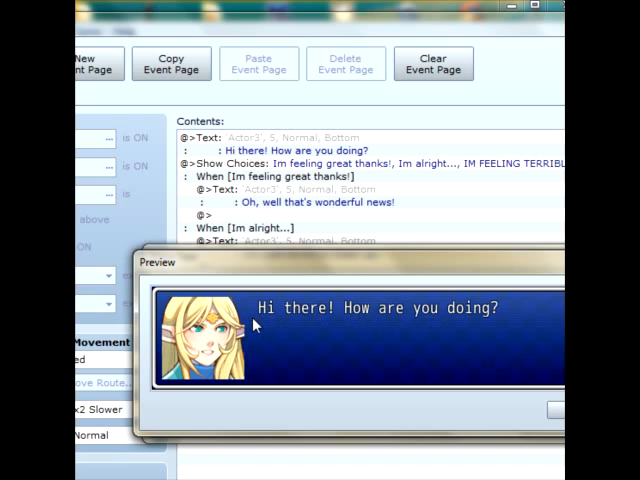
{"action": "mouse_move", "coordinate": [460, 322]}
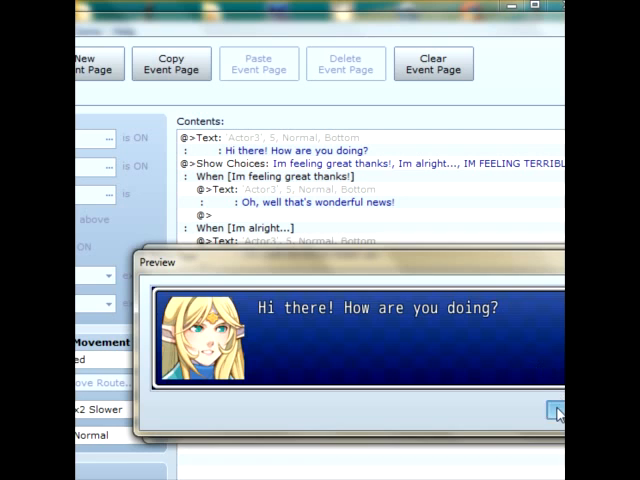
{"action": "left_click", "coordinate": [552, 412]}
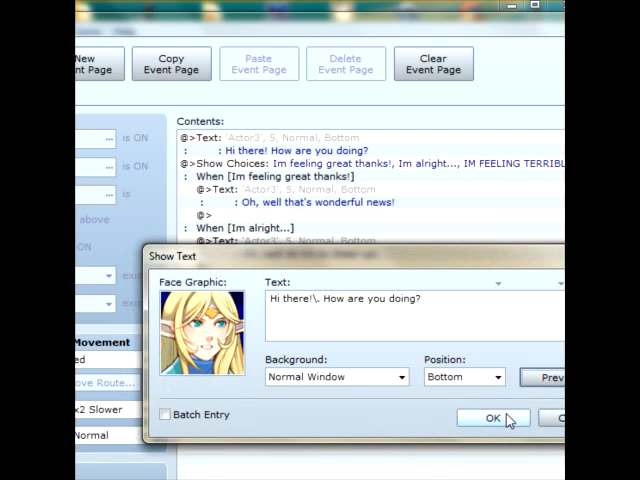
Step: Save the greeting and insert a \. pause after "Oh," in the two gentler replies
{"action": "left_click", "coordinate": [492, 416]}
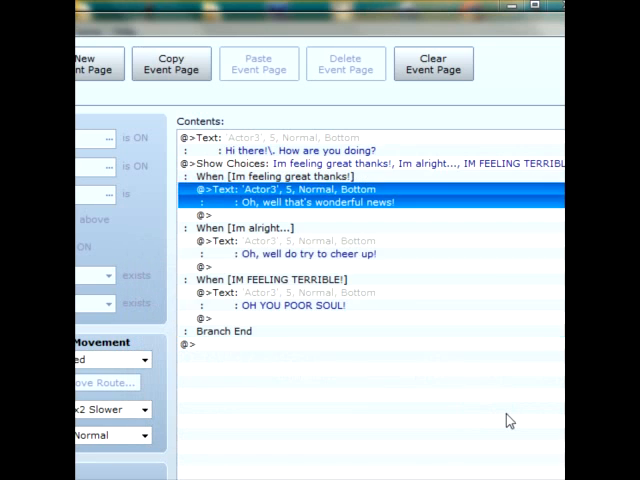
{"action": "double_click", "coordinate": [300, 202]}
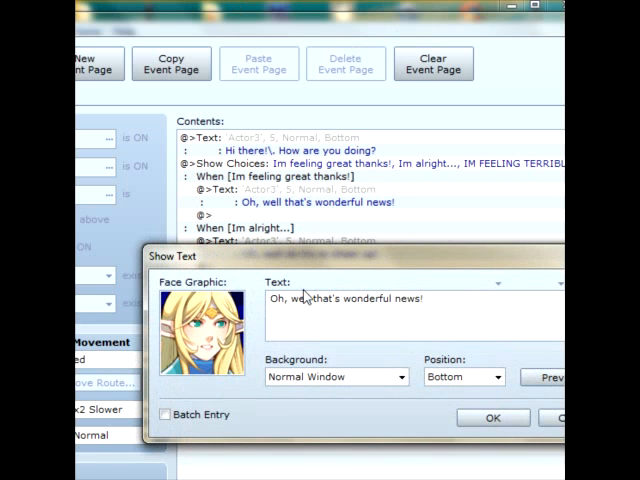
{"action": "type", "text": "\\."}
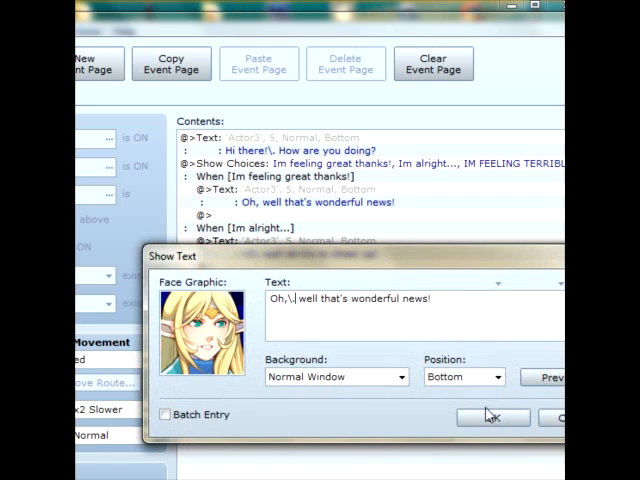
{"action": "left_click", "coordinate": [492, 416]}
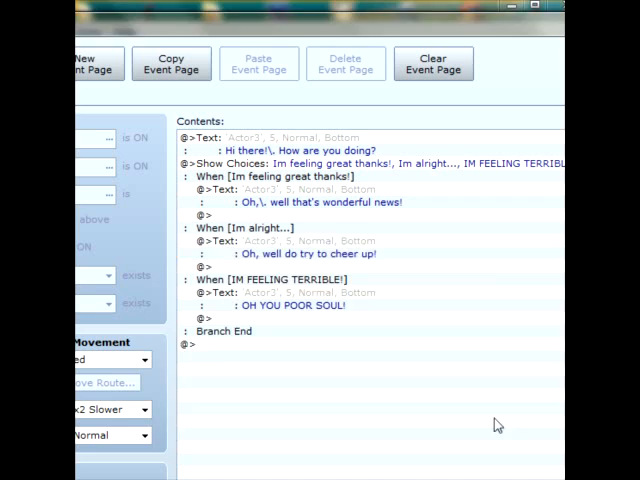
{"action": "double_click", "coordinate": [312, 252]}
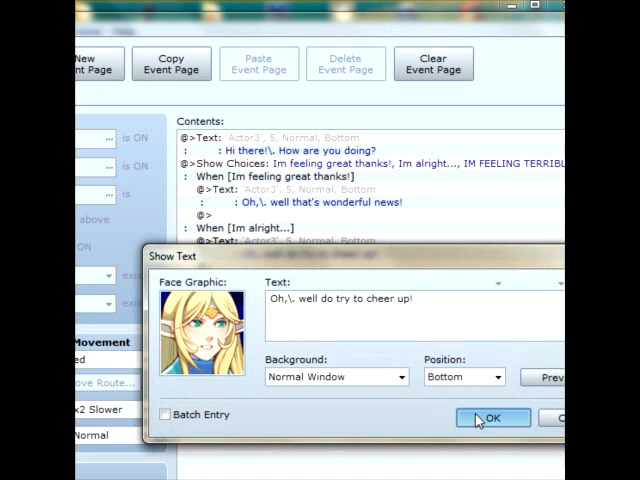
{"action": "type", "text": "OH YOU POOR SOUL!"}
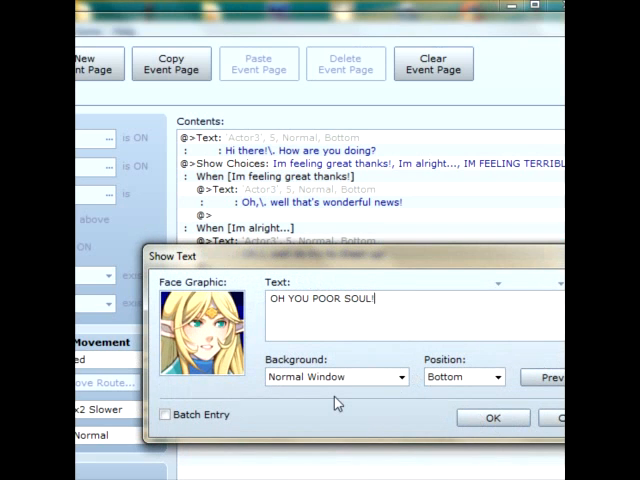
{"action": "mouse_move", "coordinate": [292, 316]}
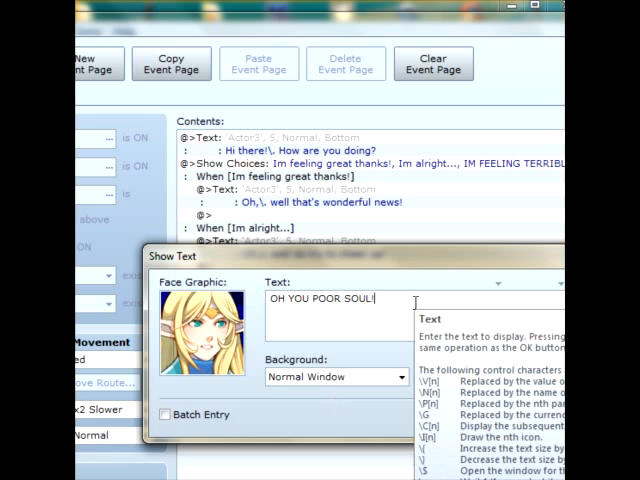
Step: Enlarge "OH YOU POOR SOUL!" with a \{ code, preview it and confirm
{"action": "type", "text": "!"}
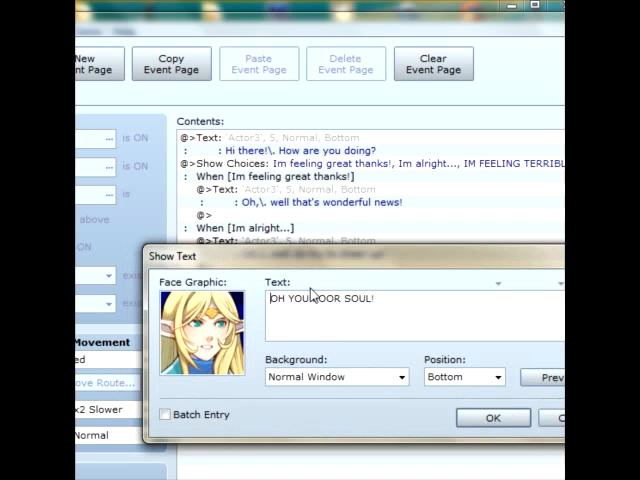
{"action": "type", "text": "\\{\\{"}
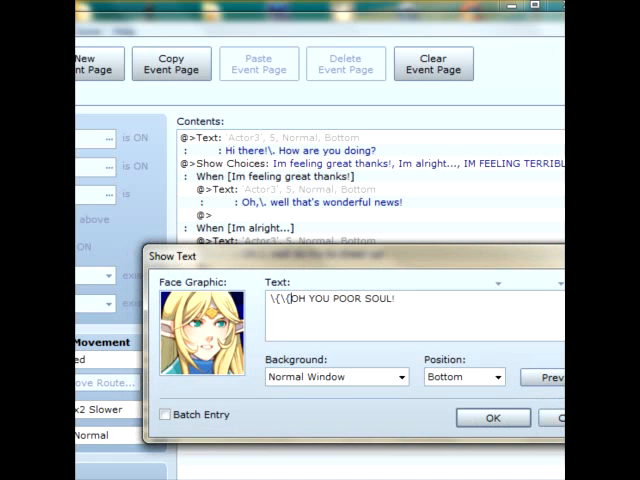
{"action": "left_click", "coordinate": [548, 376]}
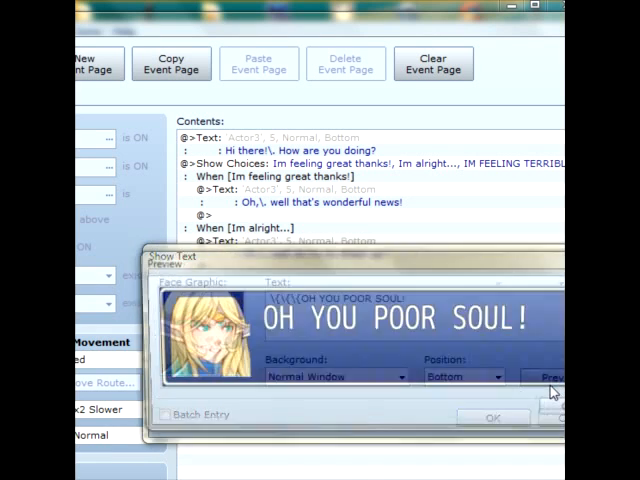
{"action": "left_click", "coordinate": [550, 376]}
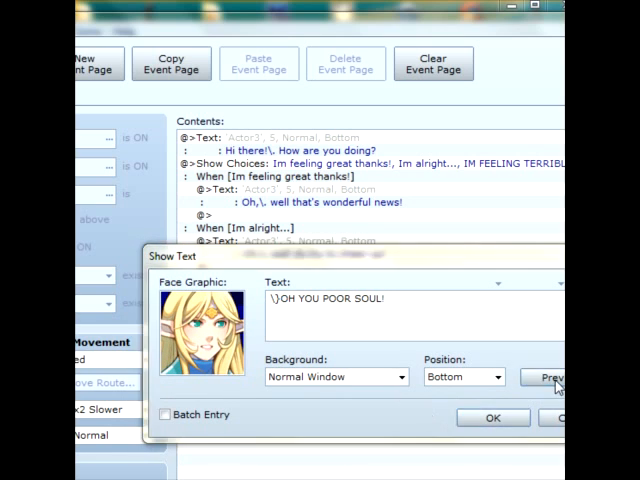
{"action": "left_click", "coordinate": [552, 376]}
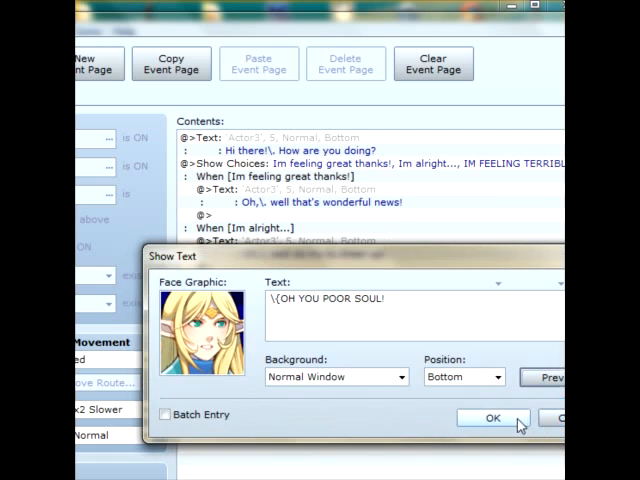
{"action": "left_click", "coordinate": [492, 416]}
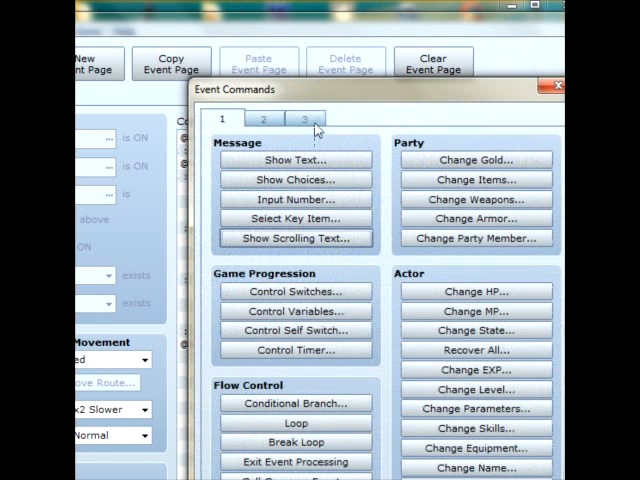
Step: Add a Name Input Processing command for actor 001 with 8 max characters
{"action": "left_click", "coordinate": [306, 120]}
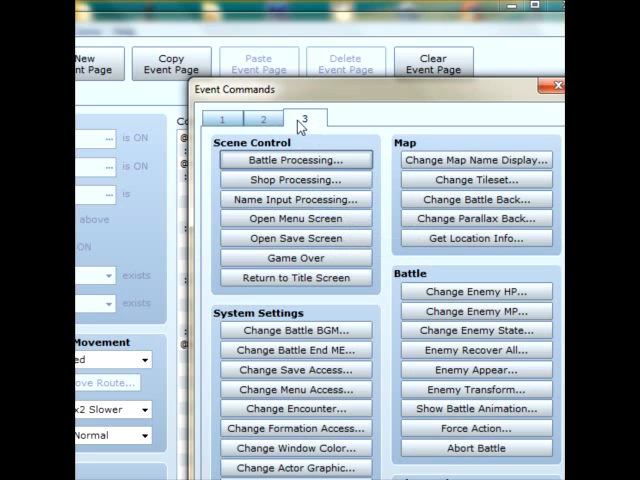
{"action": "mouse_move", "coordinate": [294, 238]}
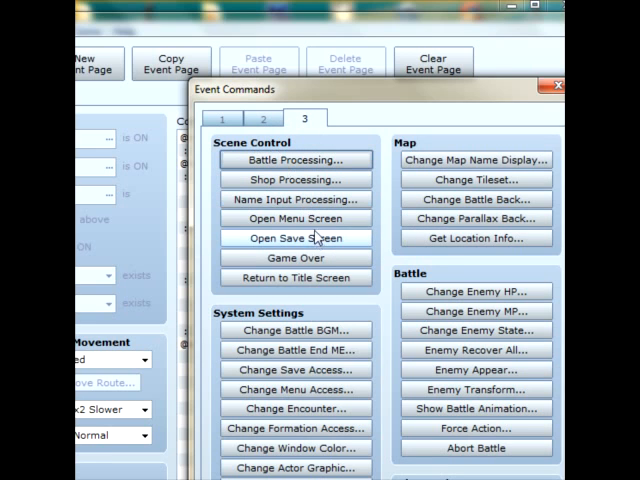
{"action": "left_click", "coordinate": [294, 200]}
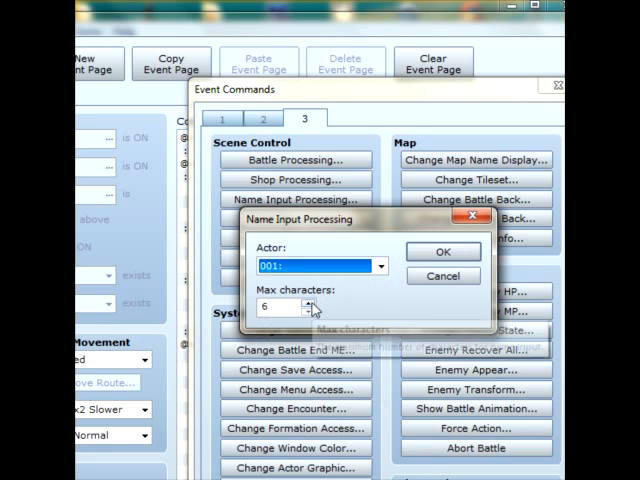
{"action": "left_click", "coordinate": [312, 300]}
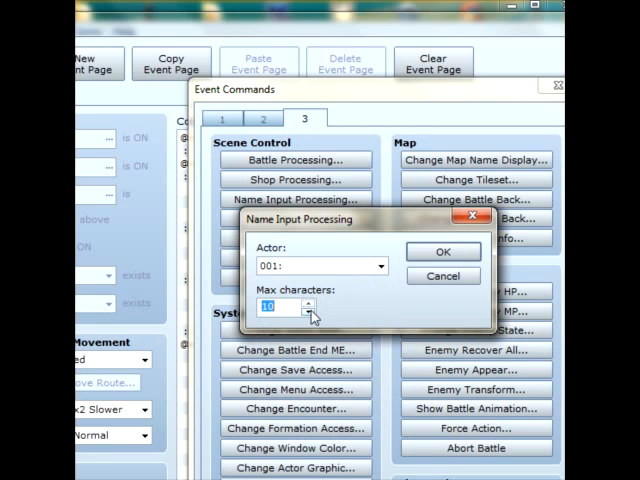
{"action": "left_click", "coordinate": [312, 310]}
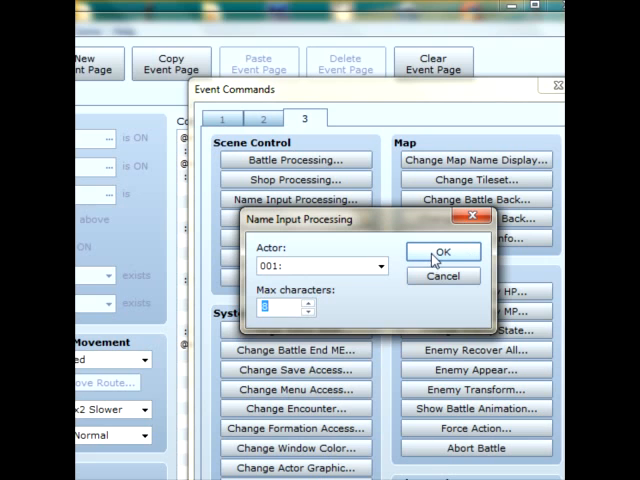
{"action": "left_click", "coordinate": [440, 252]}
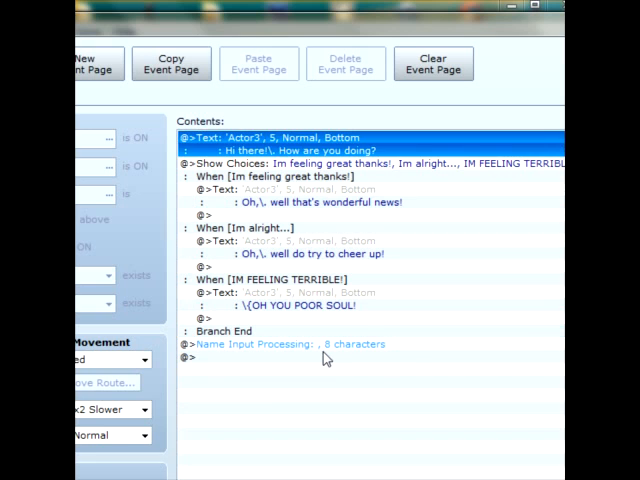
Step: Add the question "So,\. what's your name?" before the name input
{"action": "left_click", "coordinate": [290, 344]}
{"action": "type", "text": "So,\\."}
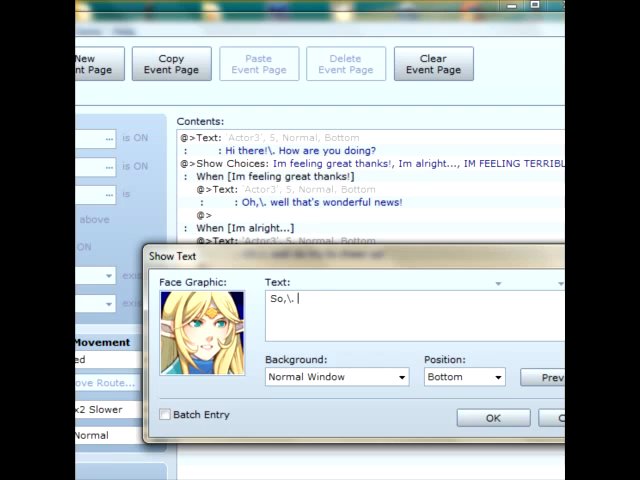
{"action": "type", "text": "what's y"}
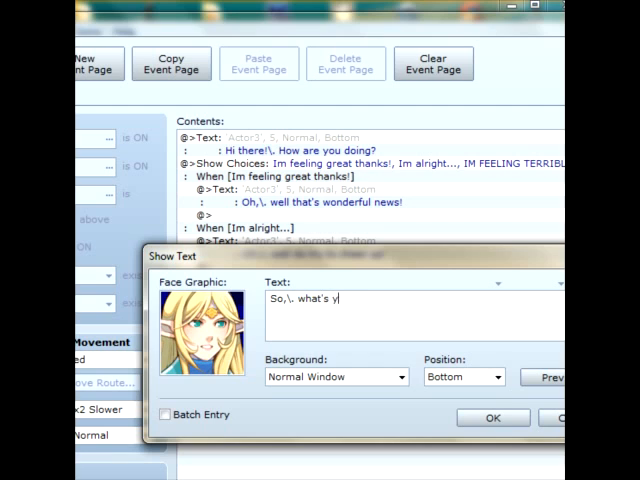
{"action": "type", "text": "our name"}
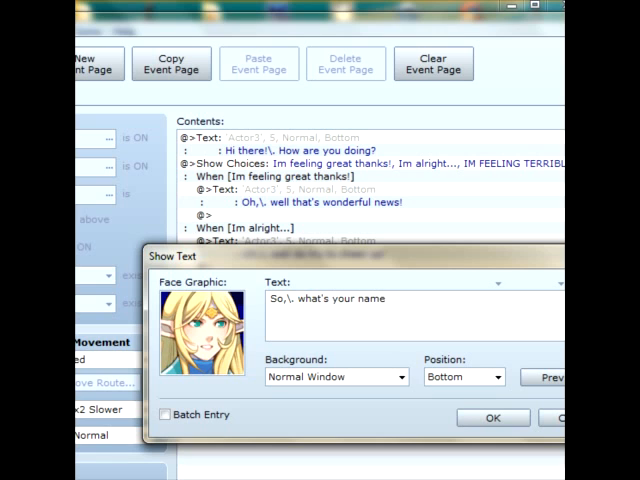
{"action": "left_click", "coordinate": [492, 416]}
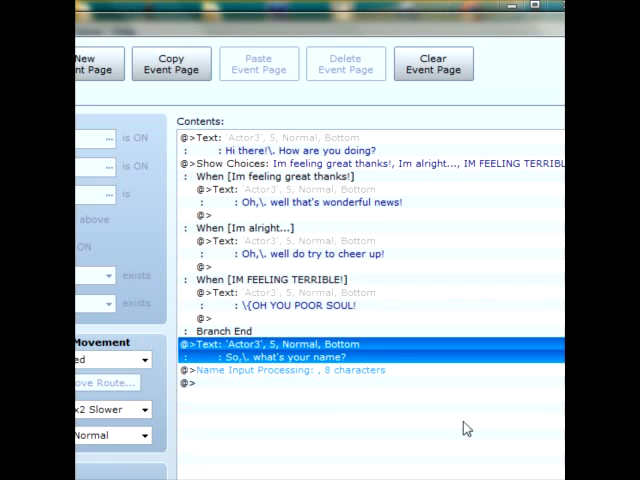
Step: Start a new message on the empty line after the name input
{"action": "left_click", "coordinate": [290, 370]}
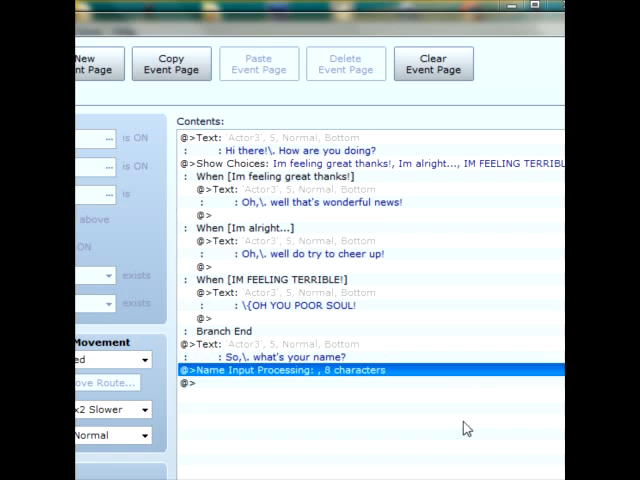
{"action": "left_click", "coordinate": [280, 356]}
{"action": "type", "text": "Wow"}
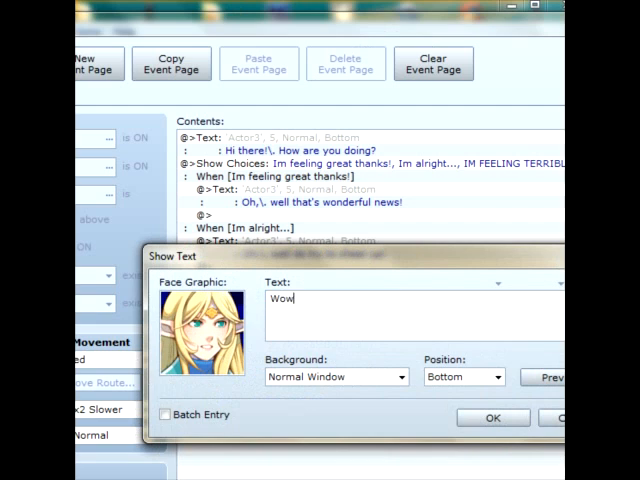
Step: Begin the reply "Wow,\. \n[1],\. that" inserting the hero's name with pauses
{"action": "type", "text": ",\\."}
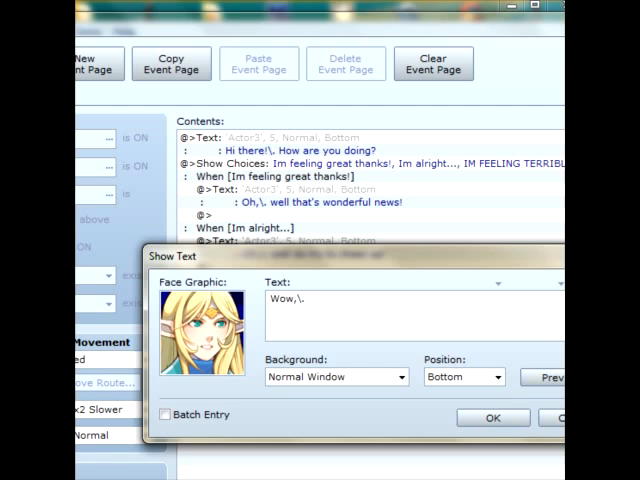
{"action": "type", "text": "\\n[]"}
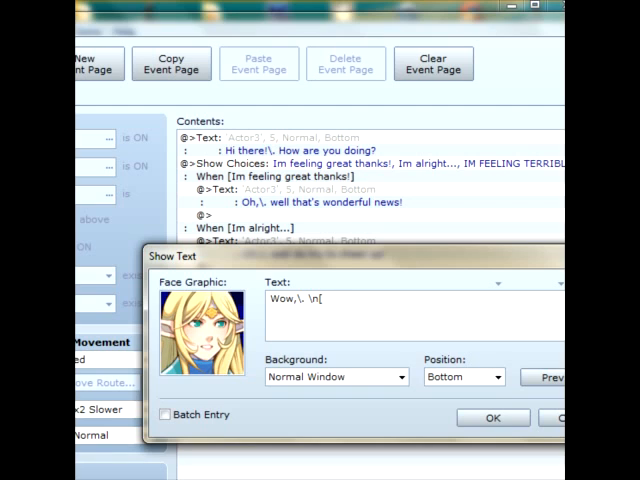
{"action": "type", "text": "1]"}
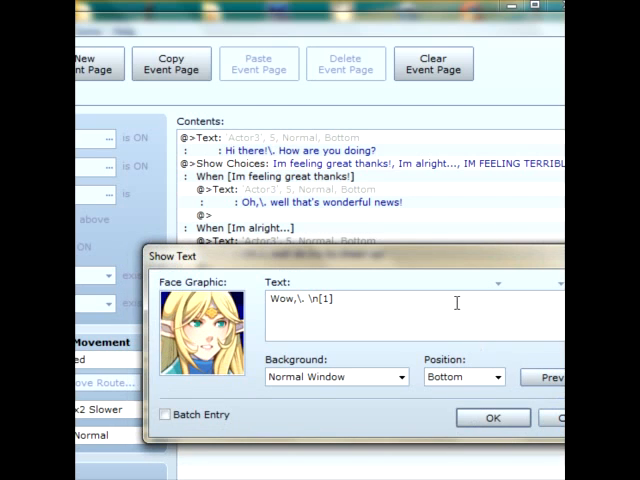
{"action": "type", "text": ",\\. that's a \\c[]wonderful name!"}
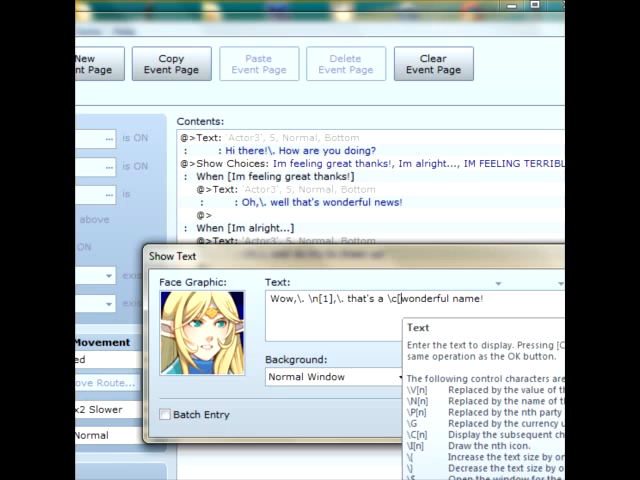
Step: Finish the reply with "\c[2]wonderful\c[0] name!" so 'wonderful' shows in red, and confirm it
{"action": "type", "text": "6"}
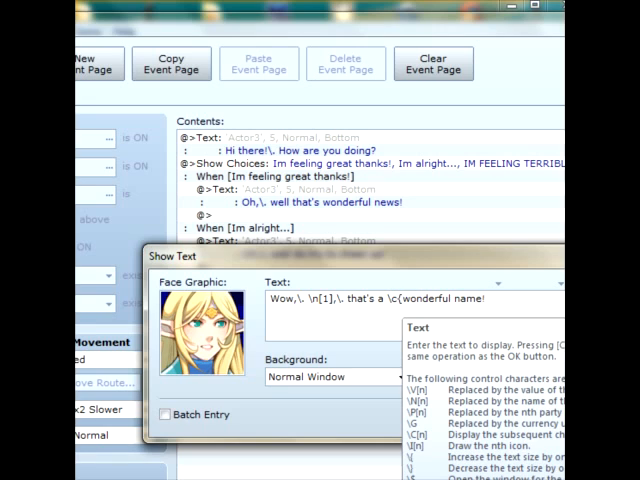
{"action": "type", "text": "["}
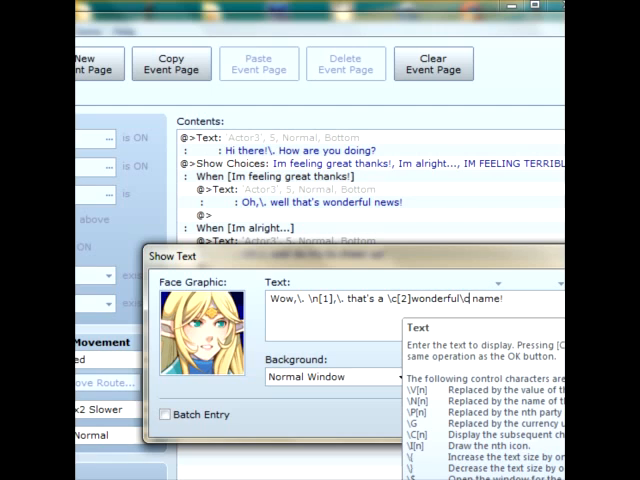
{"action": "type", "text": "\\c[0]"}
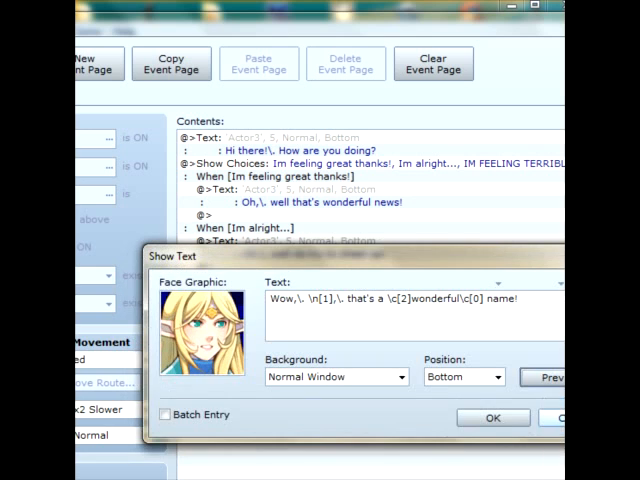
{"action": "left_click", "coordinate": [492, 416]}
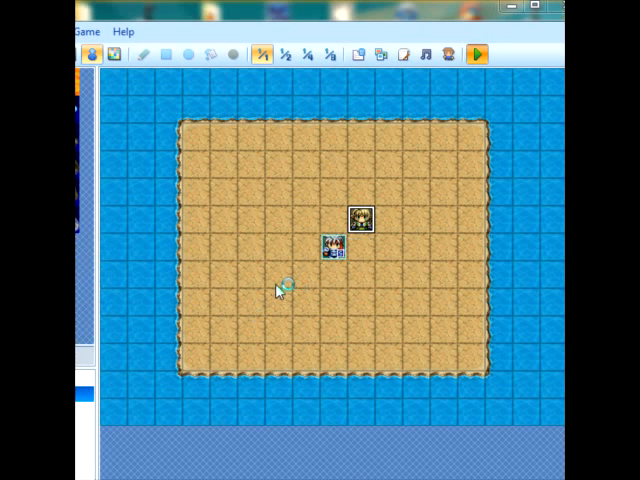
{"action": "mouse_move", "coordinate": [310, 280]}
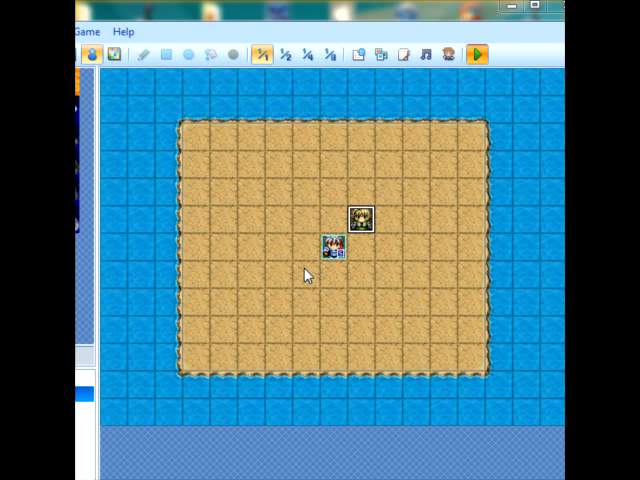
{"action": "mouse_move", "coordinate": [464, 272]}
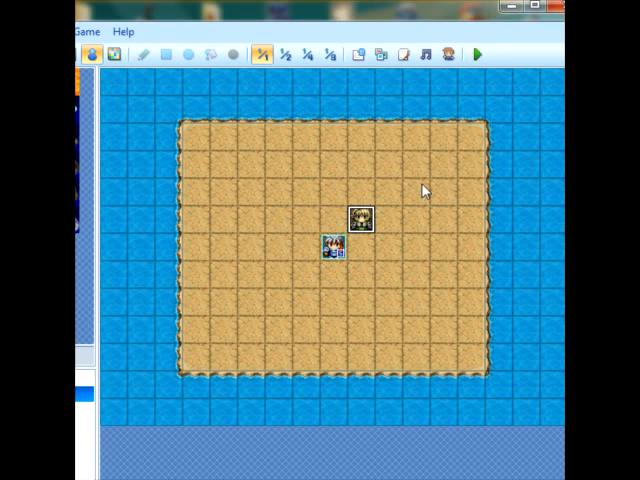
Step: Launch a playtest of the game from the toolbar
{"action": "left_click", "coordinate": [478, 54]}
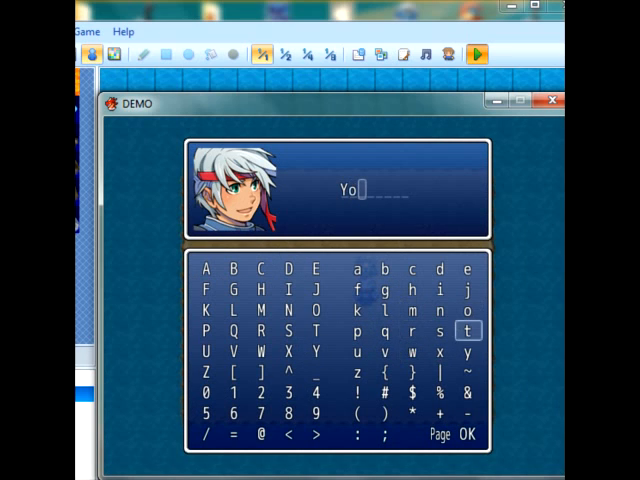
Step: Talk to the elf in the playtest, choose a reply and enter the hero's name
{"action": "left_click", "coordinate": [412, 308]}
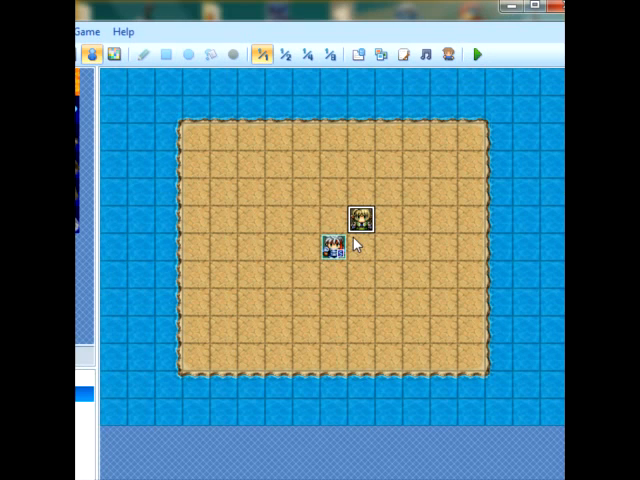
{"action": "left_click", "coordinate": [360, 248]}
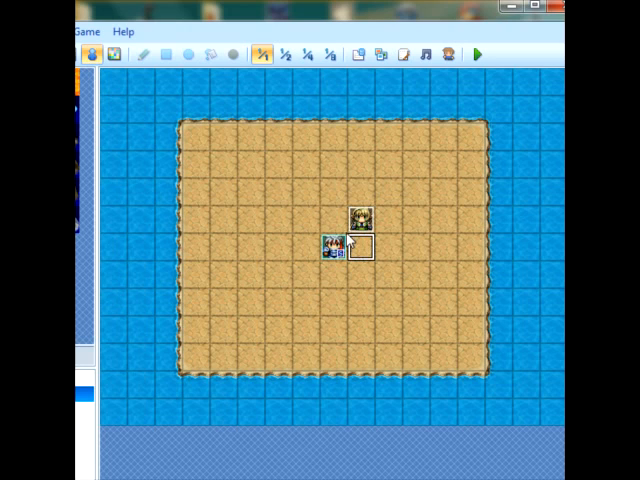